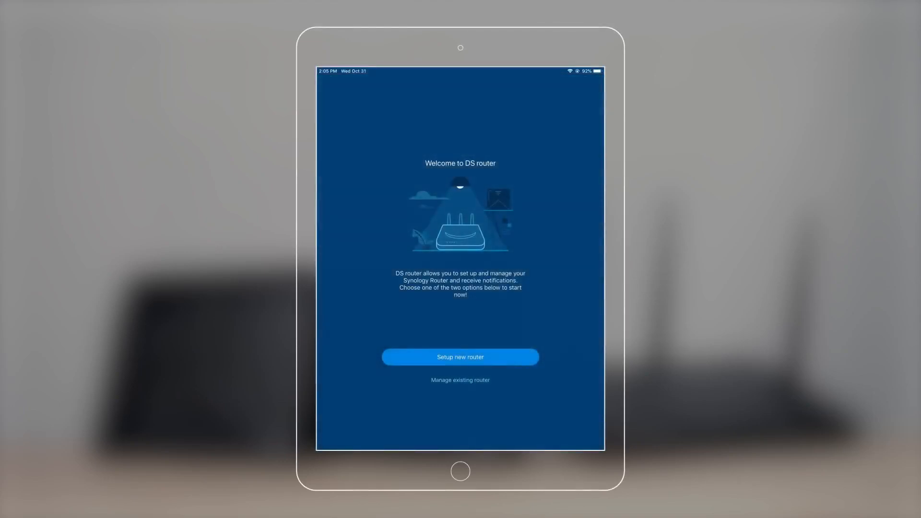
Start new router setup, bringing up the Synology setup wizard for the RT2600ac.
{"action": "left_click", "coordinate": [460, 357]}
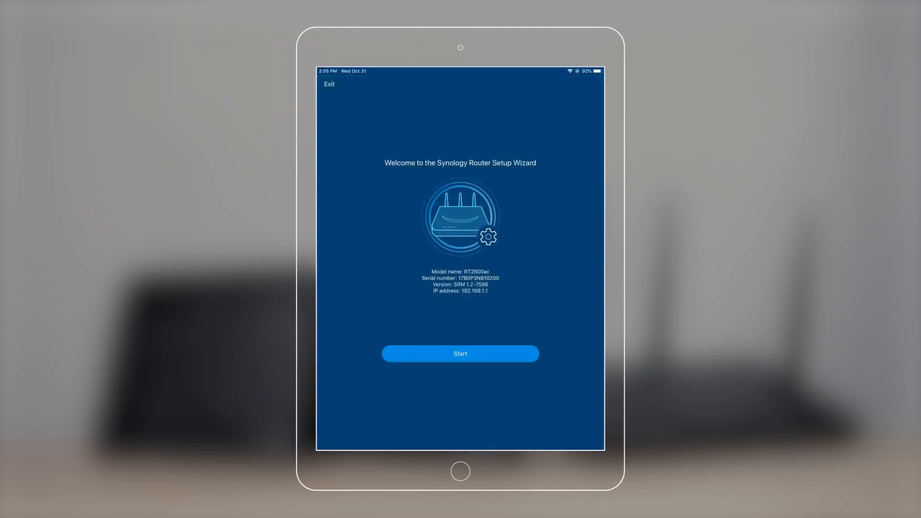
Run the wizard keeping the Wireless Router operation mode until QuickConnect setup is offered.
{"action": "left_click", "coordinate": [460, 353]}
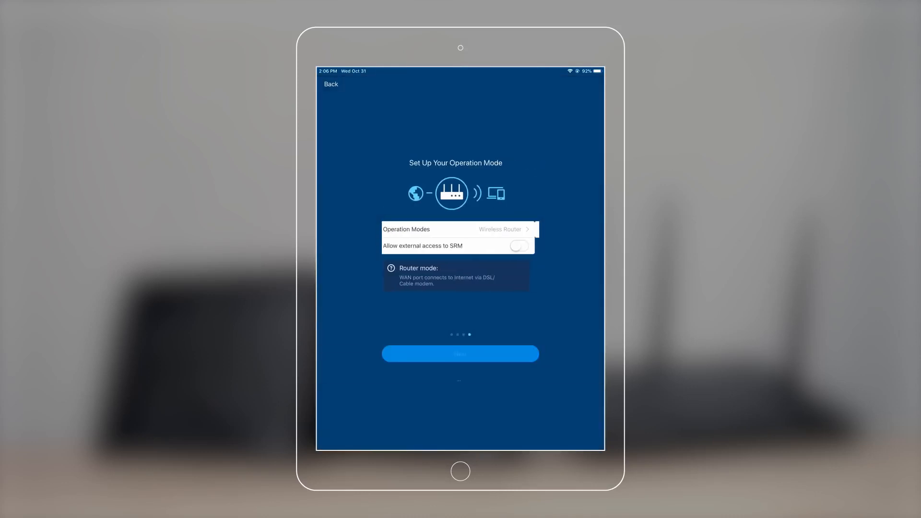
{"action": "left_click", "coordinate": [460, 353]}
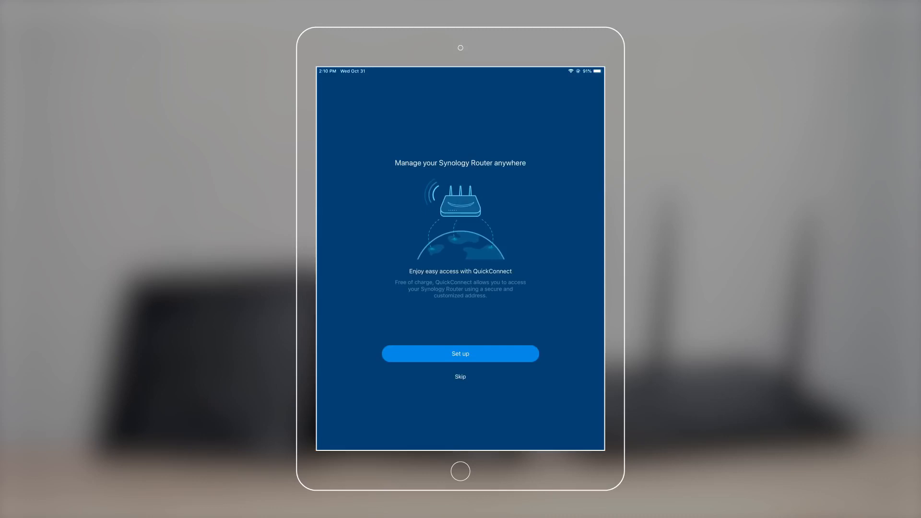
Sign in to the Synology account and submit the router's QuickConnect ID, reaching the overview dashboard.
{"action": "left_click", "coordinate": [461, 354]}
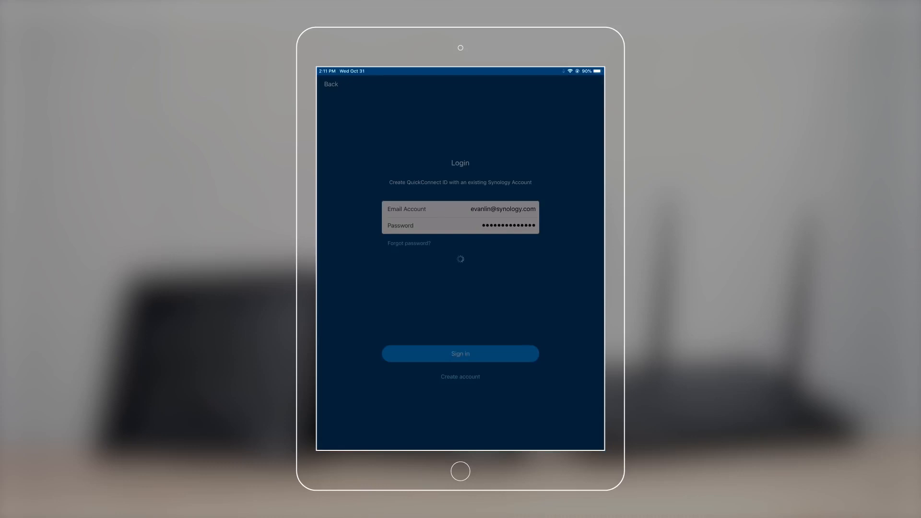
{"action": "left_click", "coordinate": [460, 353]}
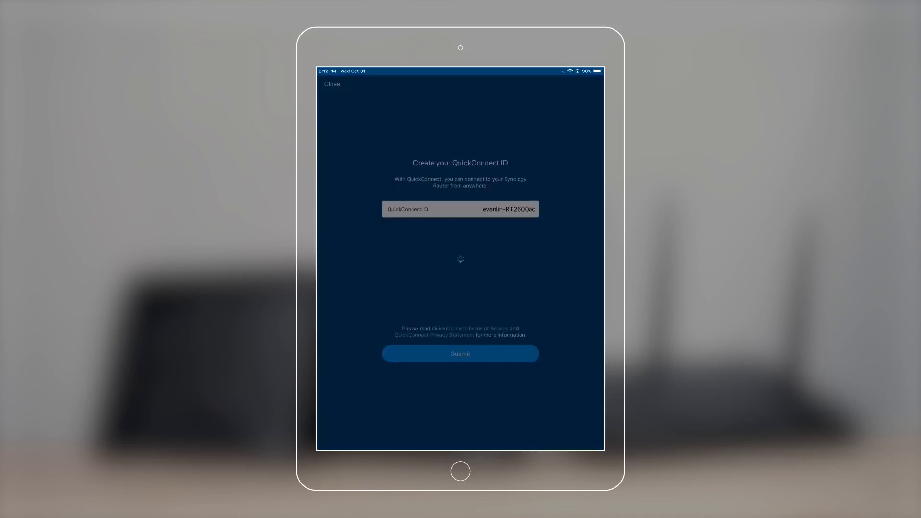
{"action": "left_click", "coordinate": [460, 354]}
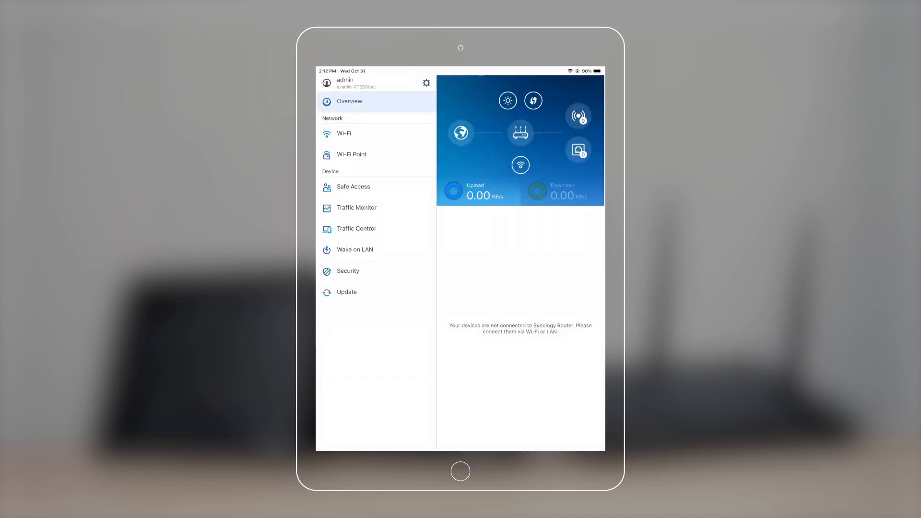
Start adding Wi-Fi Points, reaching the check that they are powered and ready.
{"action": "left_click", "coordinate": [346, 292]}
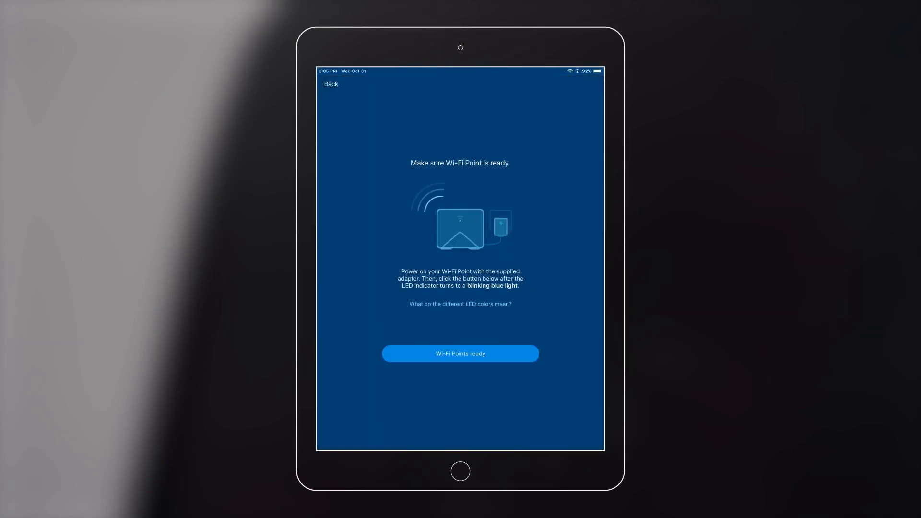
Confirm the points are ready and continue with MR2200AC-GR63T8 and MR2200AC-V5ANJ1, first named Basement.
{"action": "left_click", "coordinate": [460, 354]}
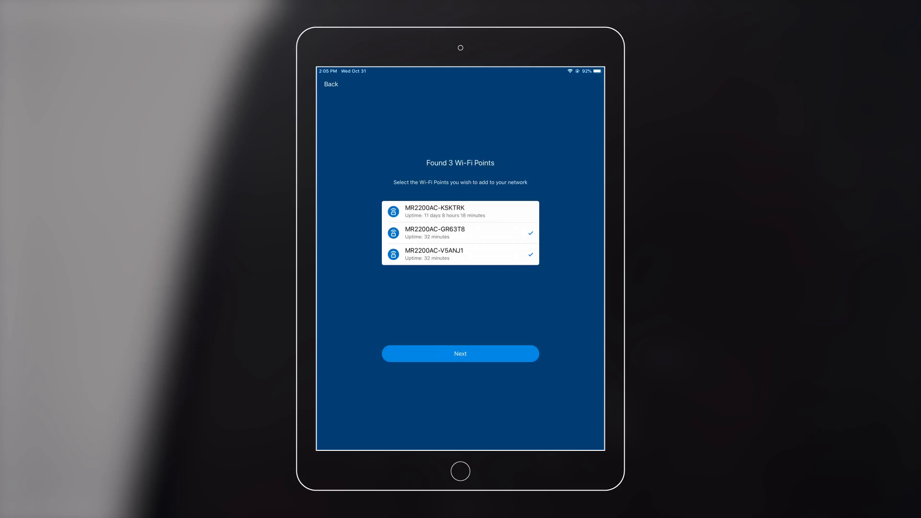
{"action": "left_click", "coordinate": [460, 354]}
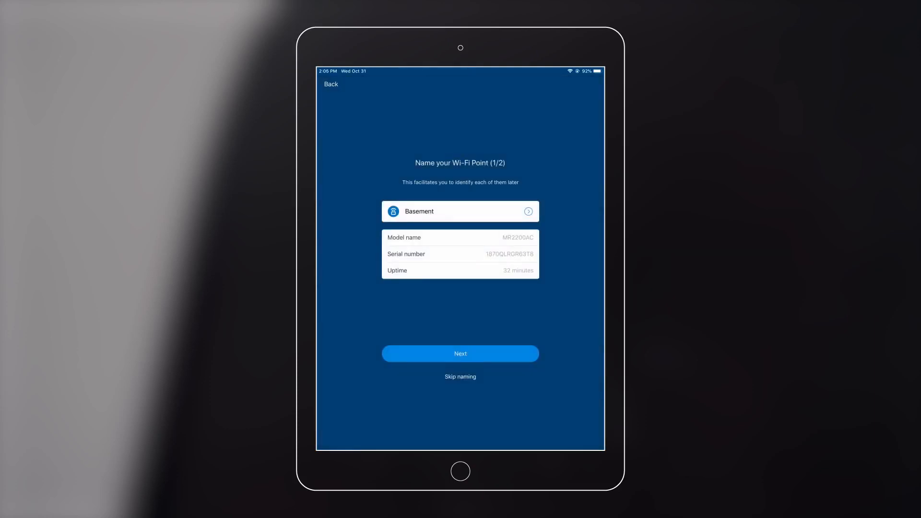
Keep Basement, name the second point Bedroom, and apply the configuration with an immediate Wi-Fi restart.
{"action": "left_click", "coordinate": [460, 212]}
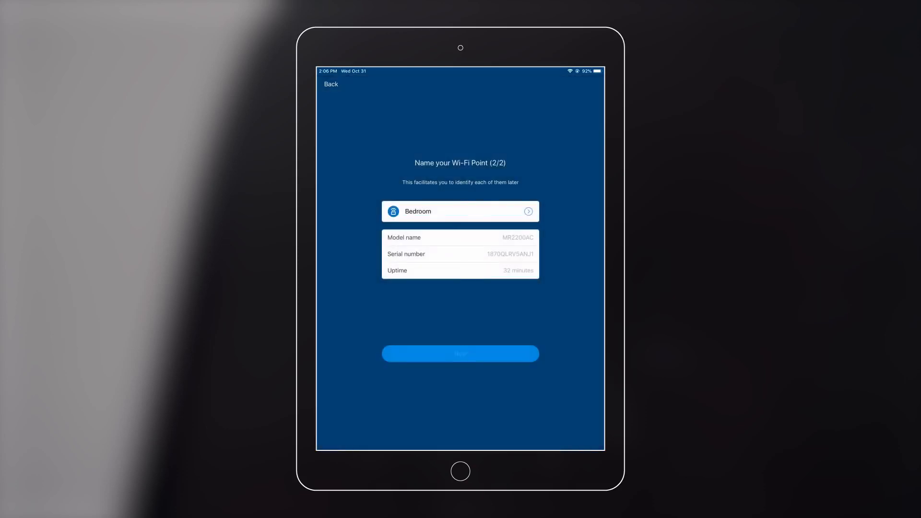
{"action": "left_click", "coordinate": [460, 354]}
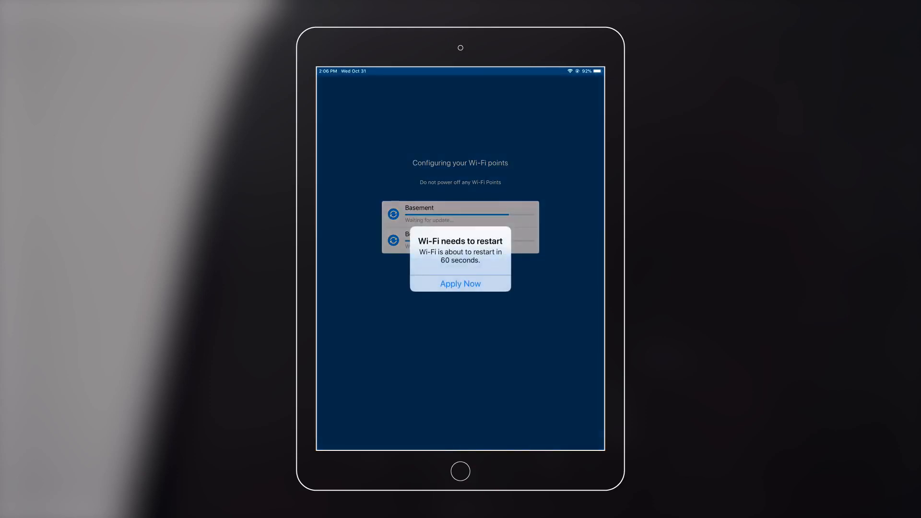
{"action": "left_click", "coordinate": [460, 283]}
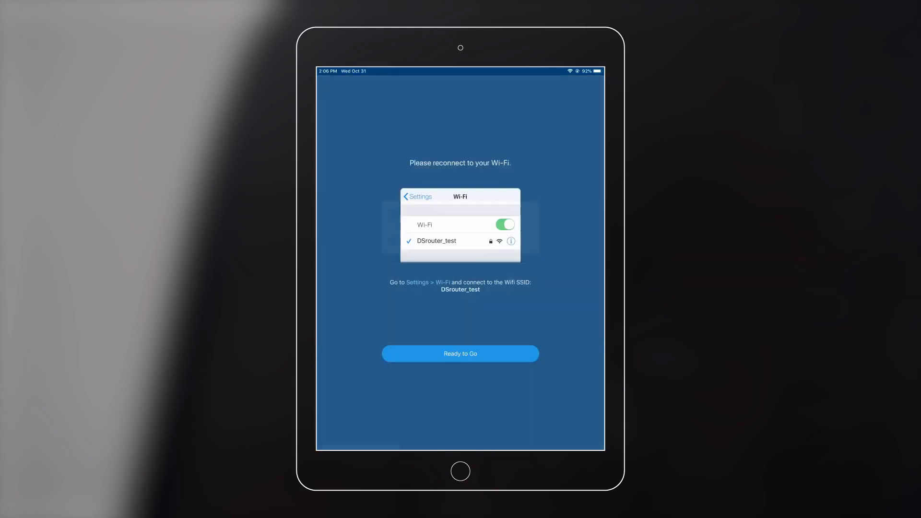